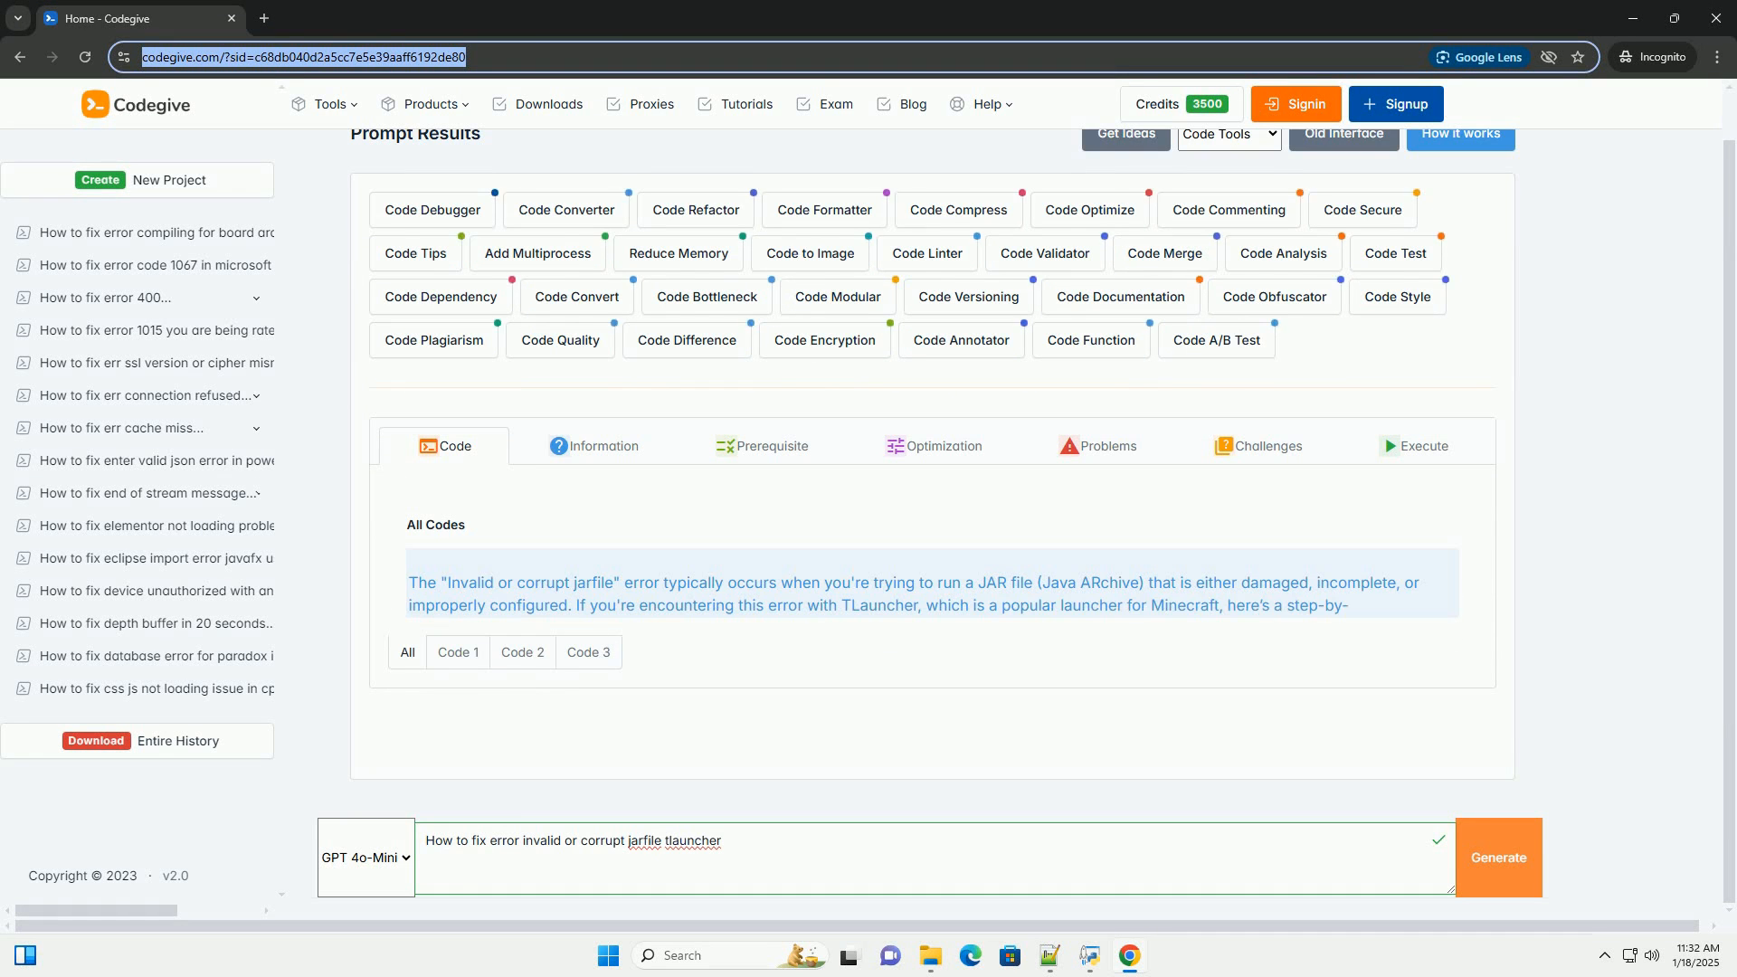
scroll(down, 3)
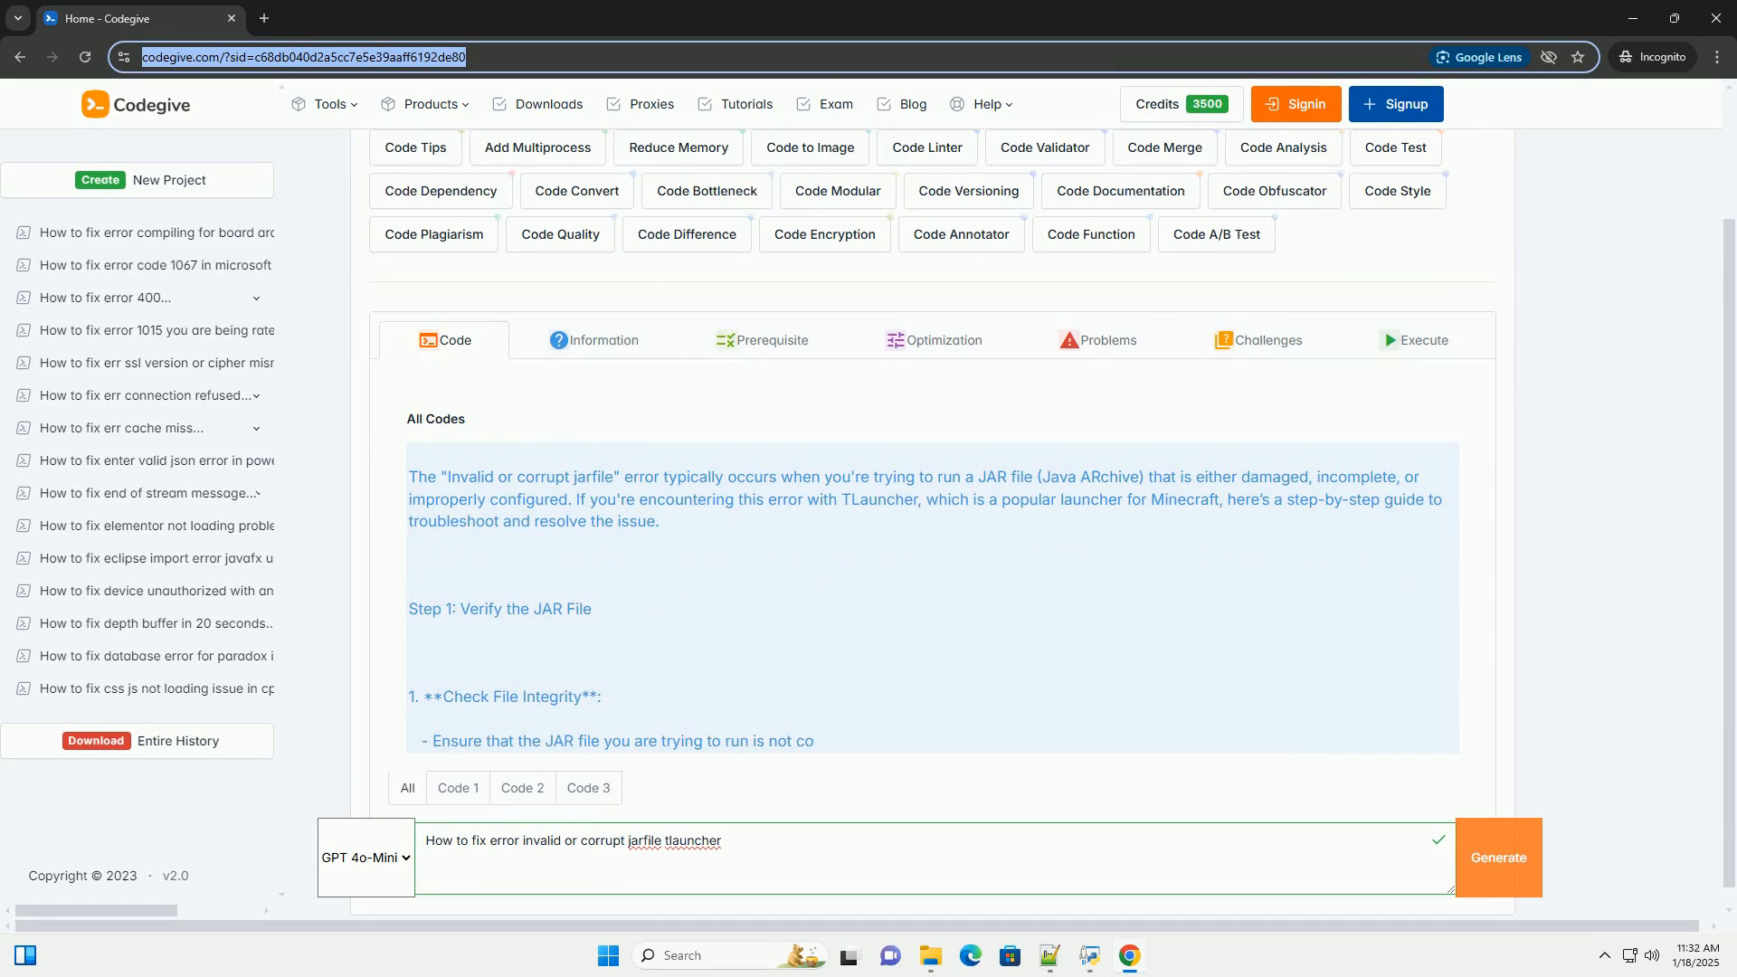
scroll(down, 3)
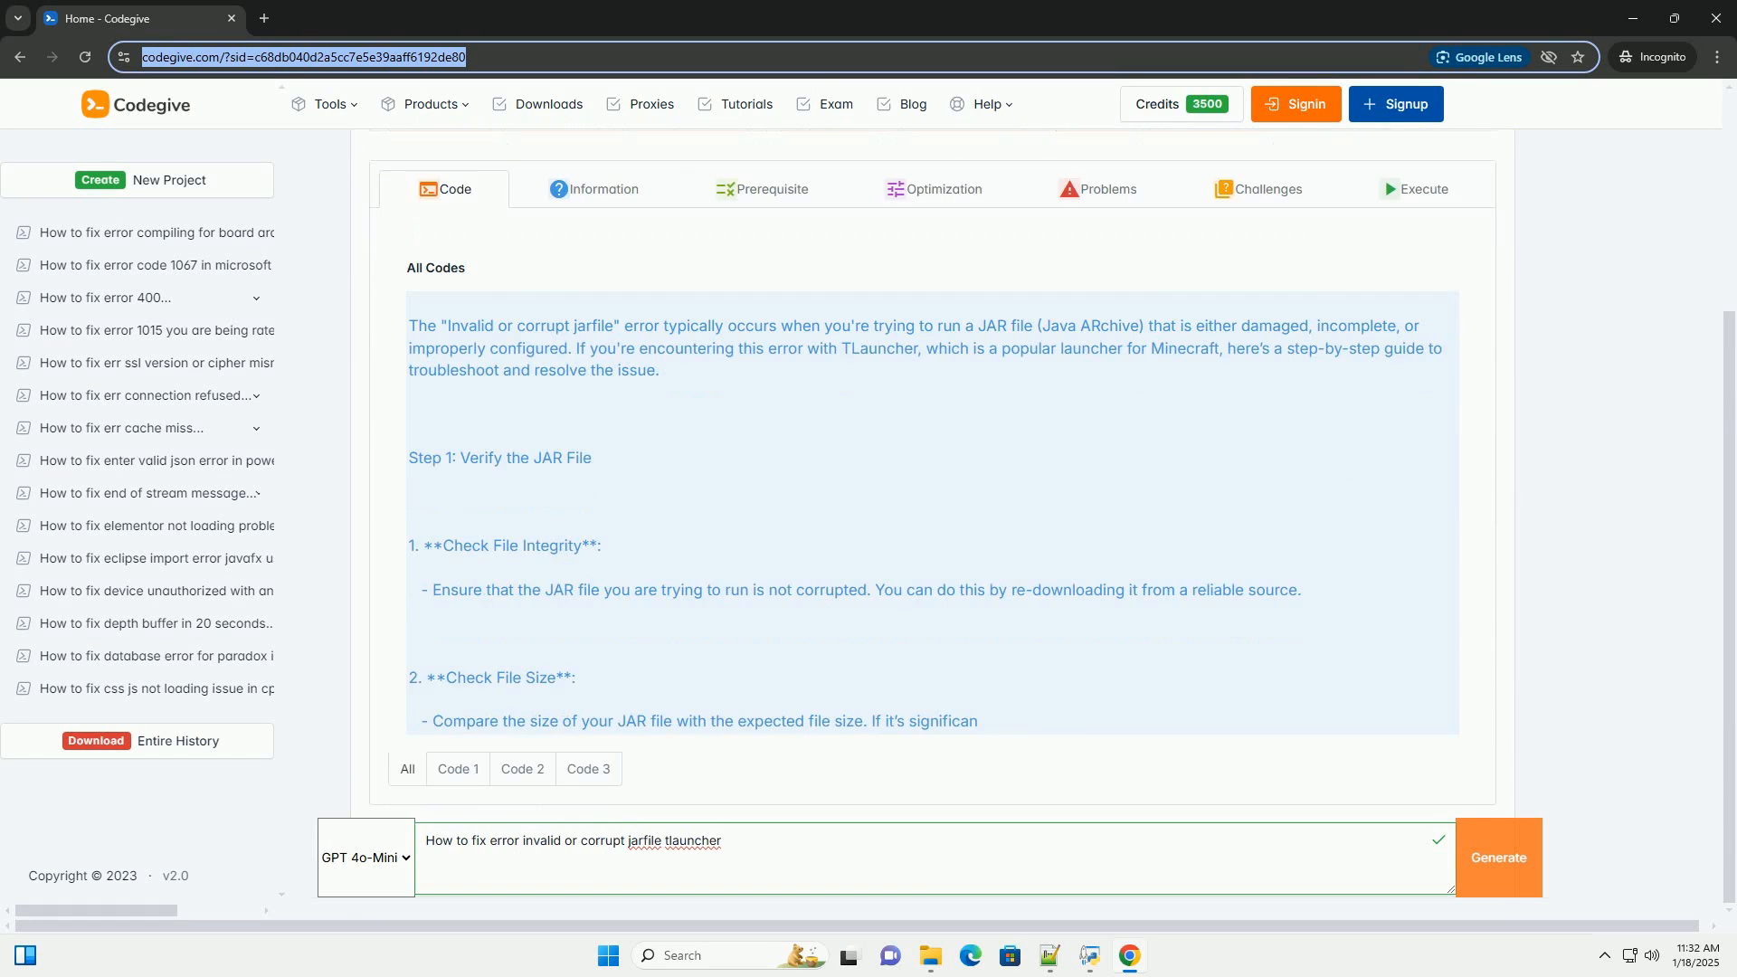
scroll(down, 3)
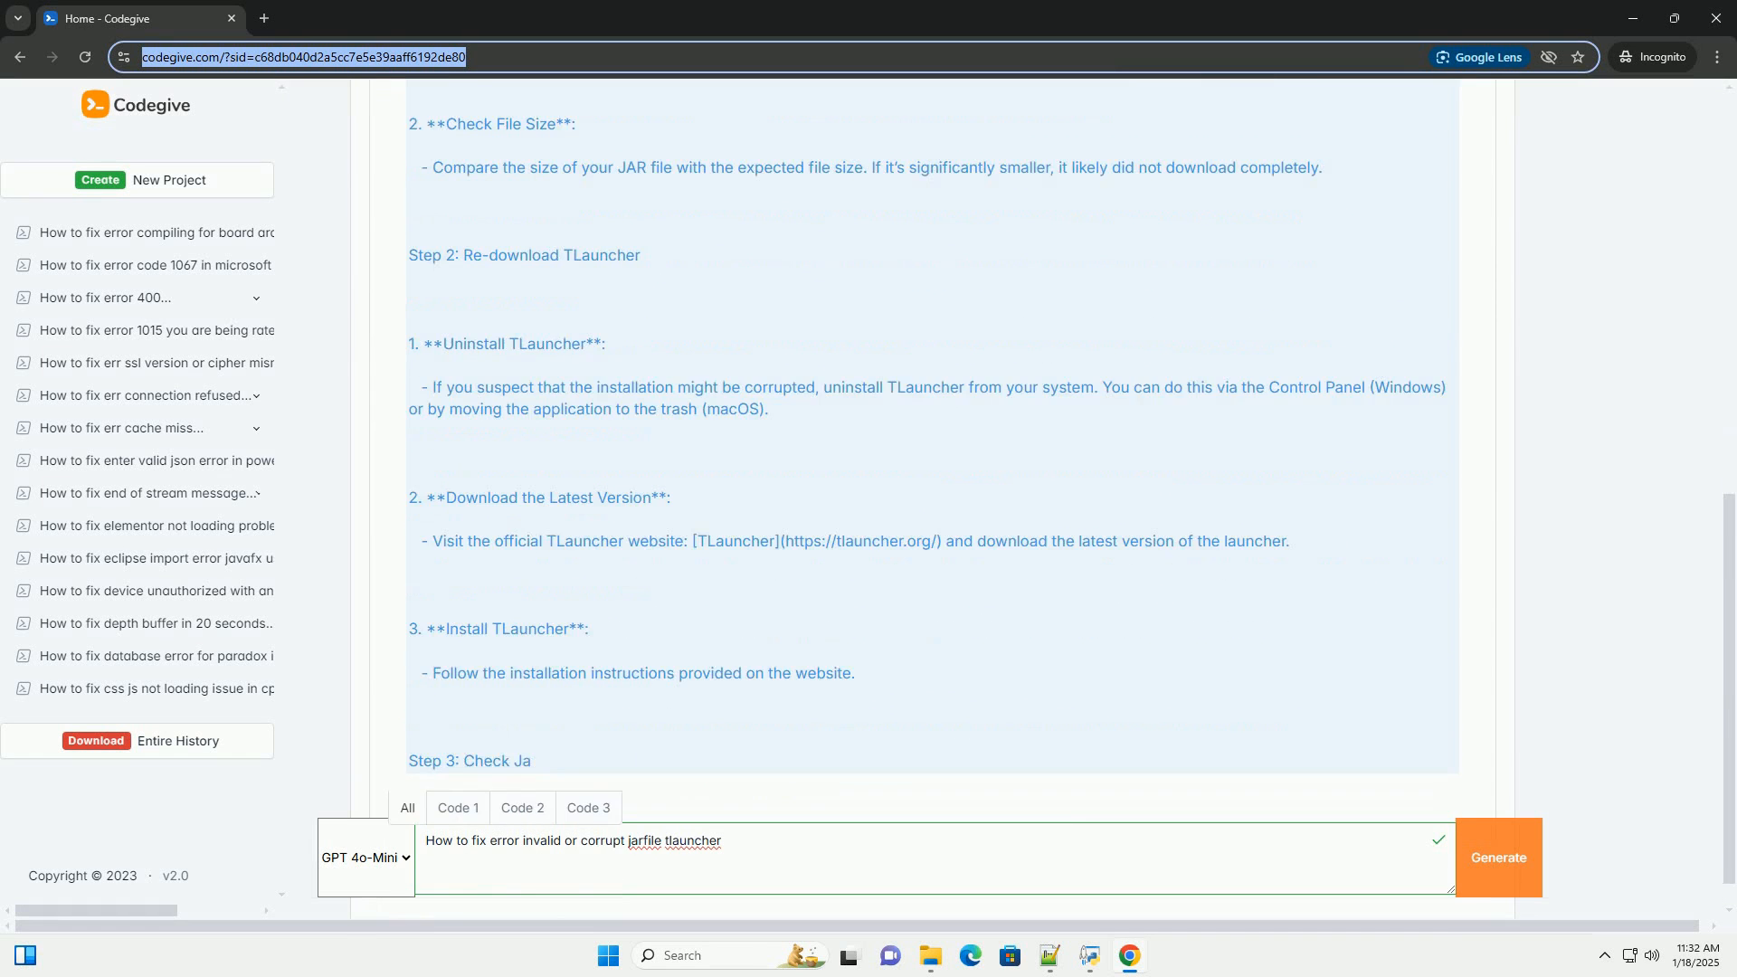
scroll(down, 3)
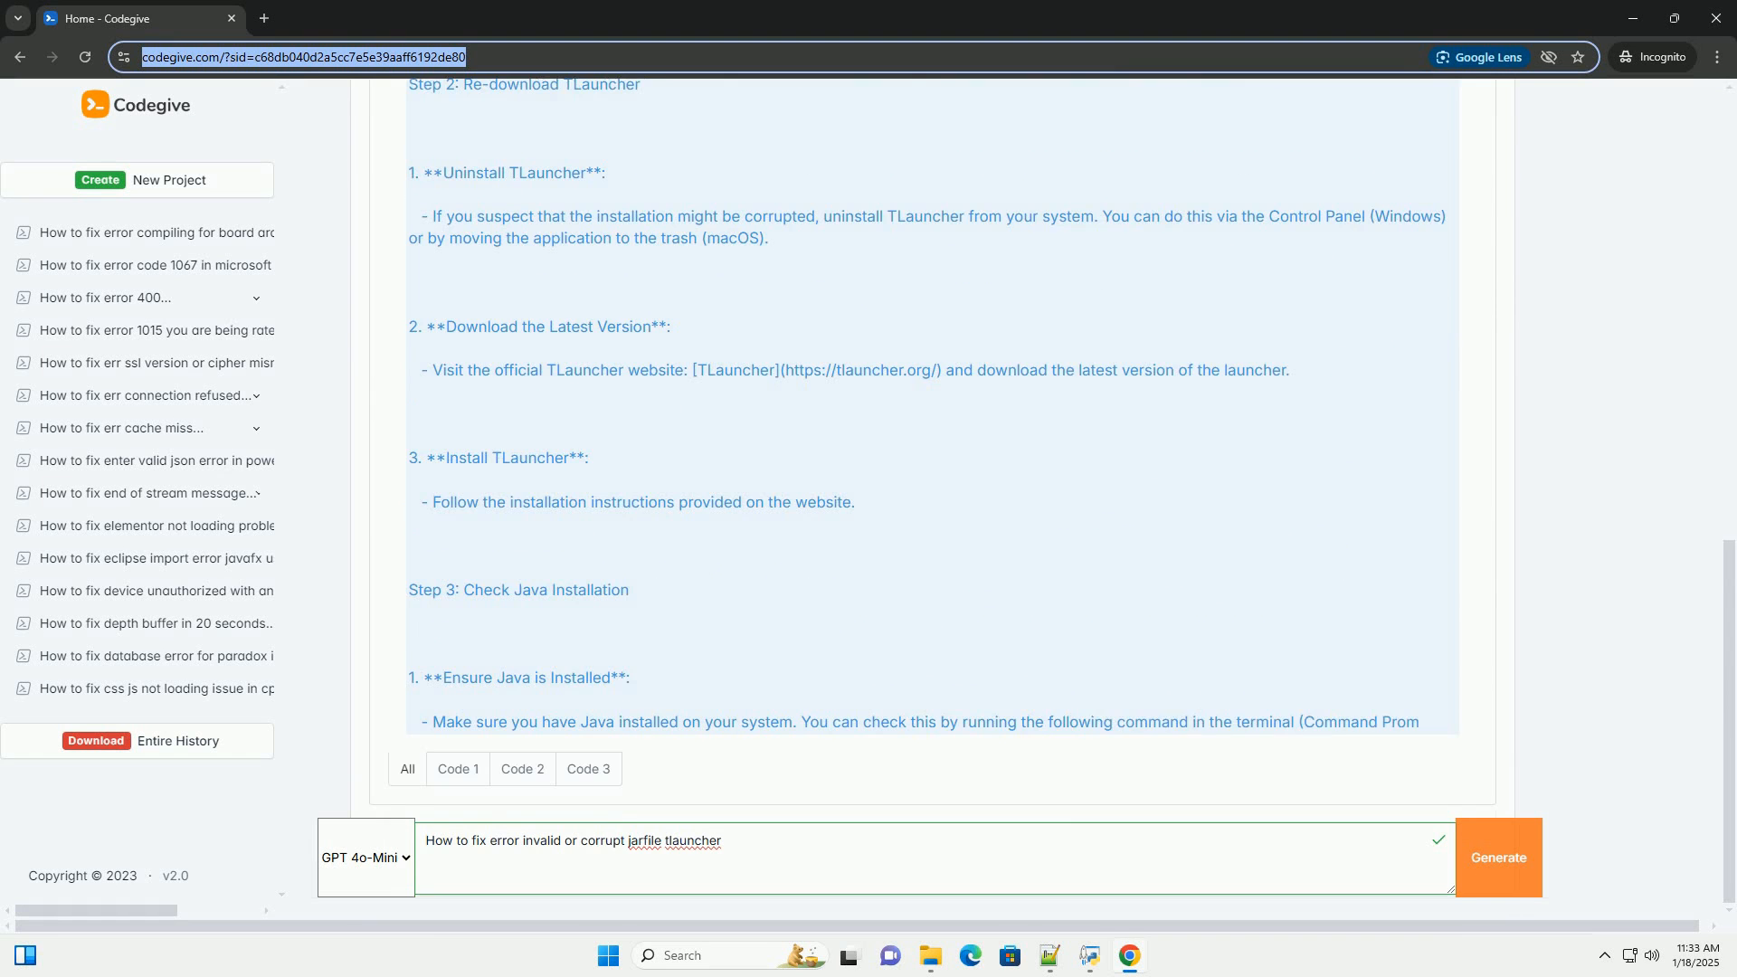
scroll(down, 3)
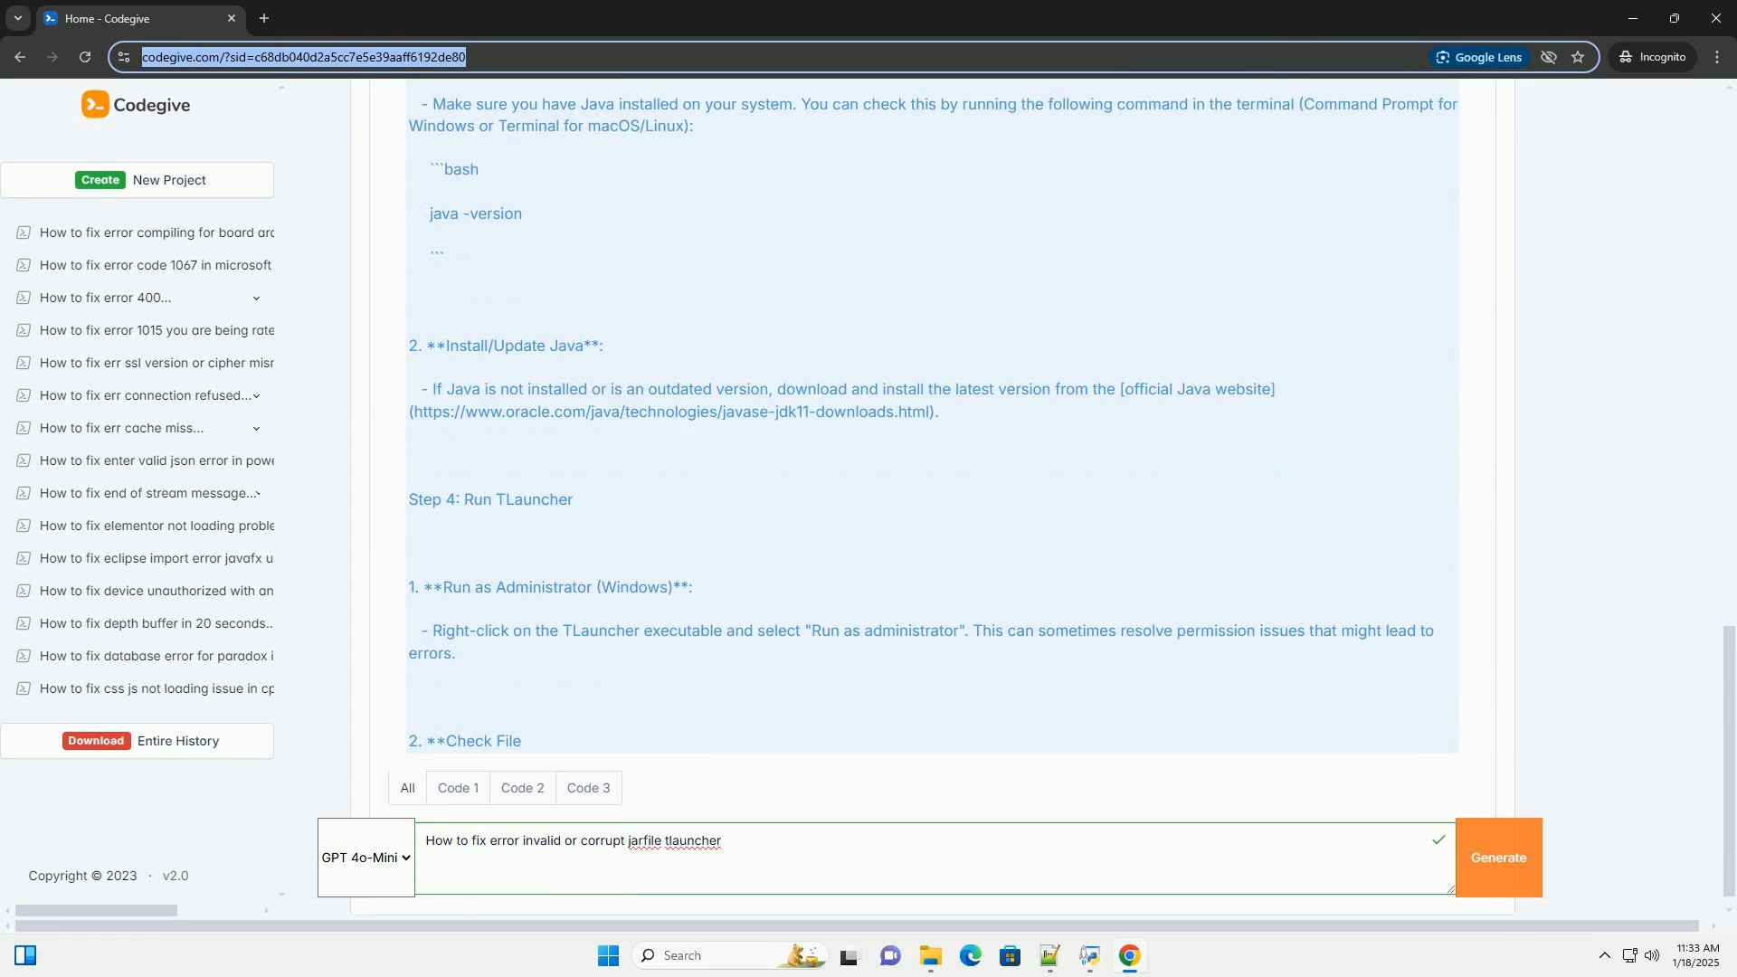
scroll(down, 3)
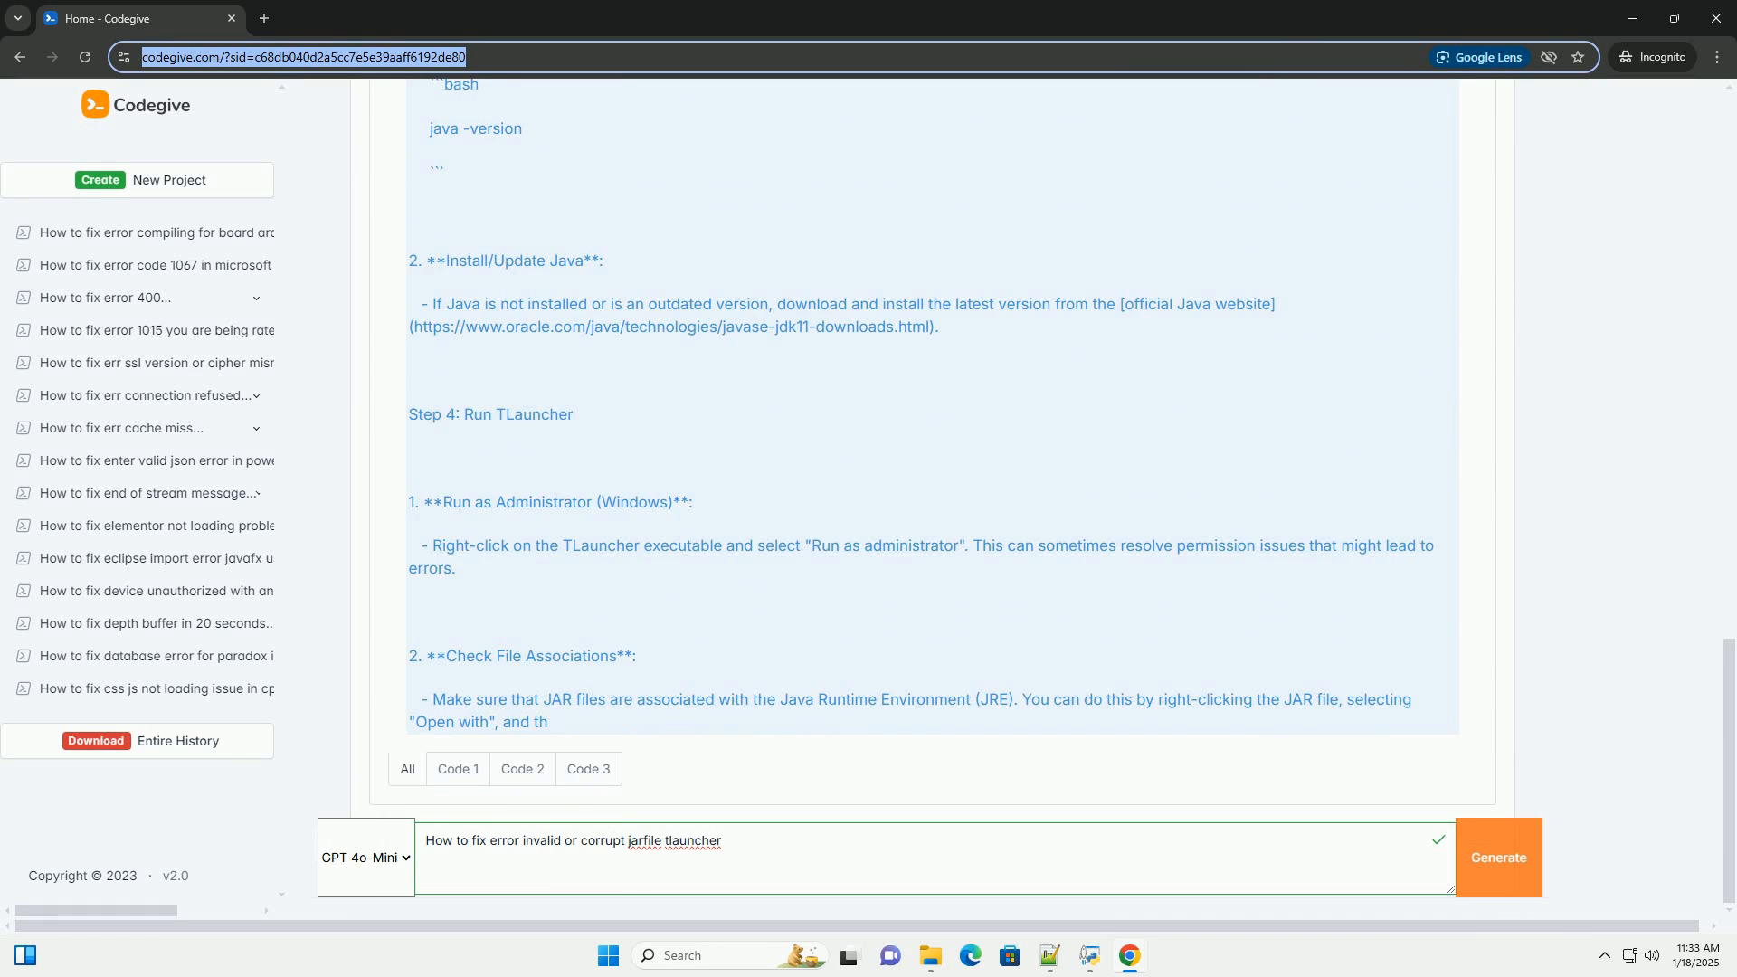
scroll(down, 3)
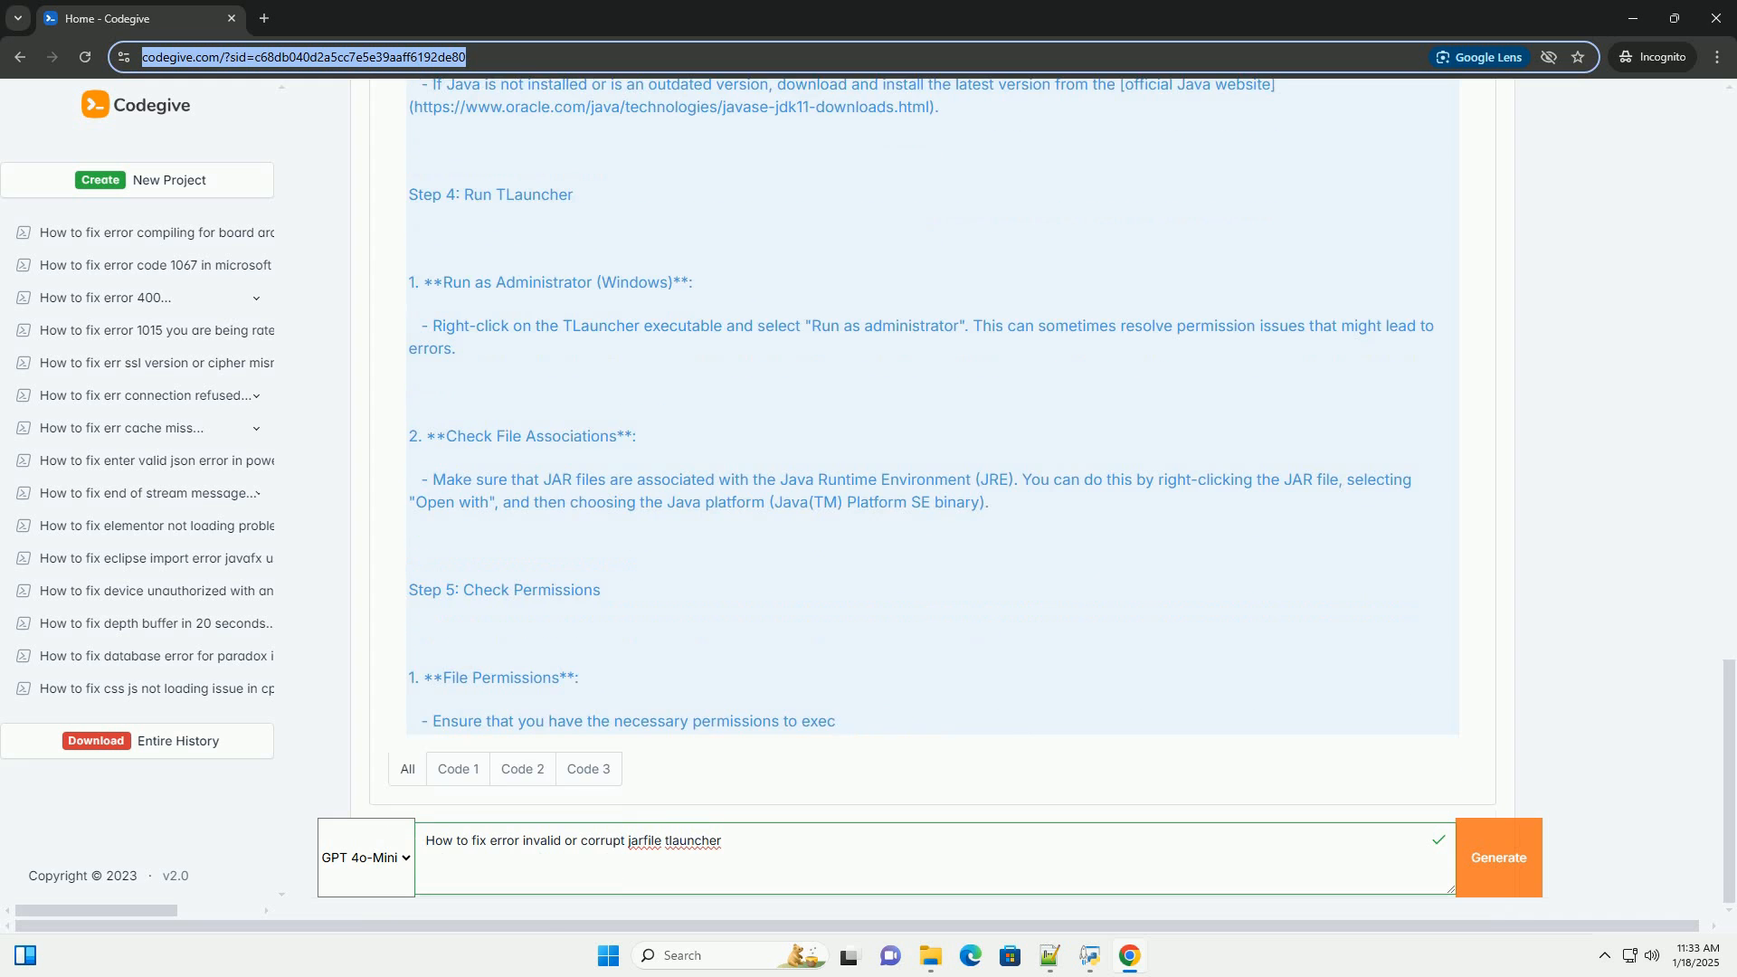
scroll(down, 3)
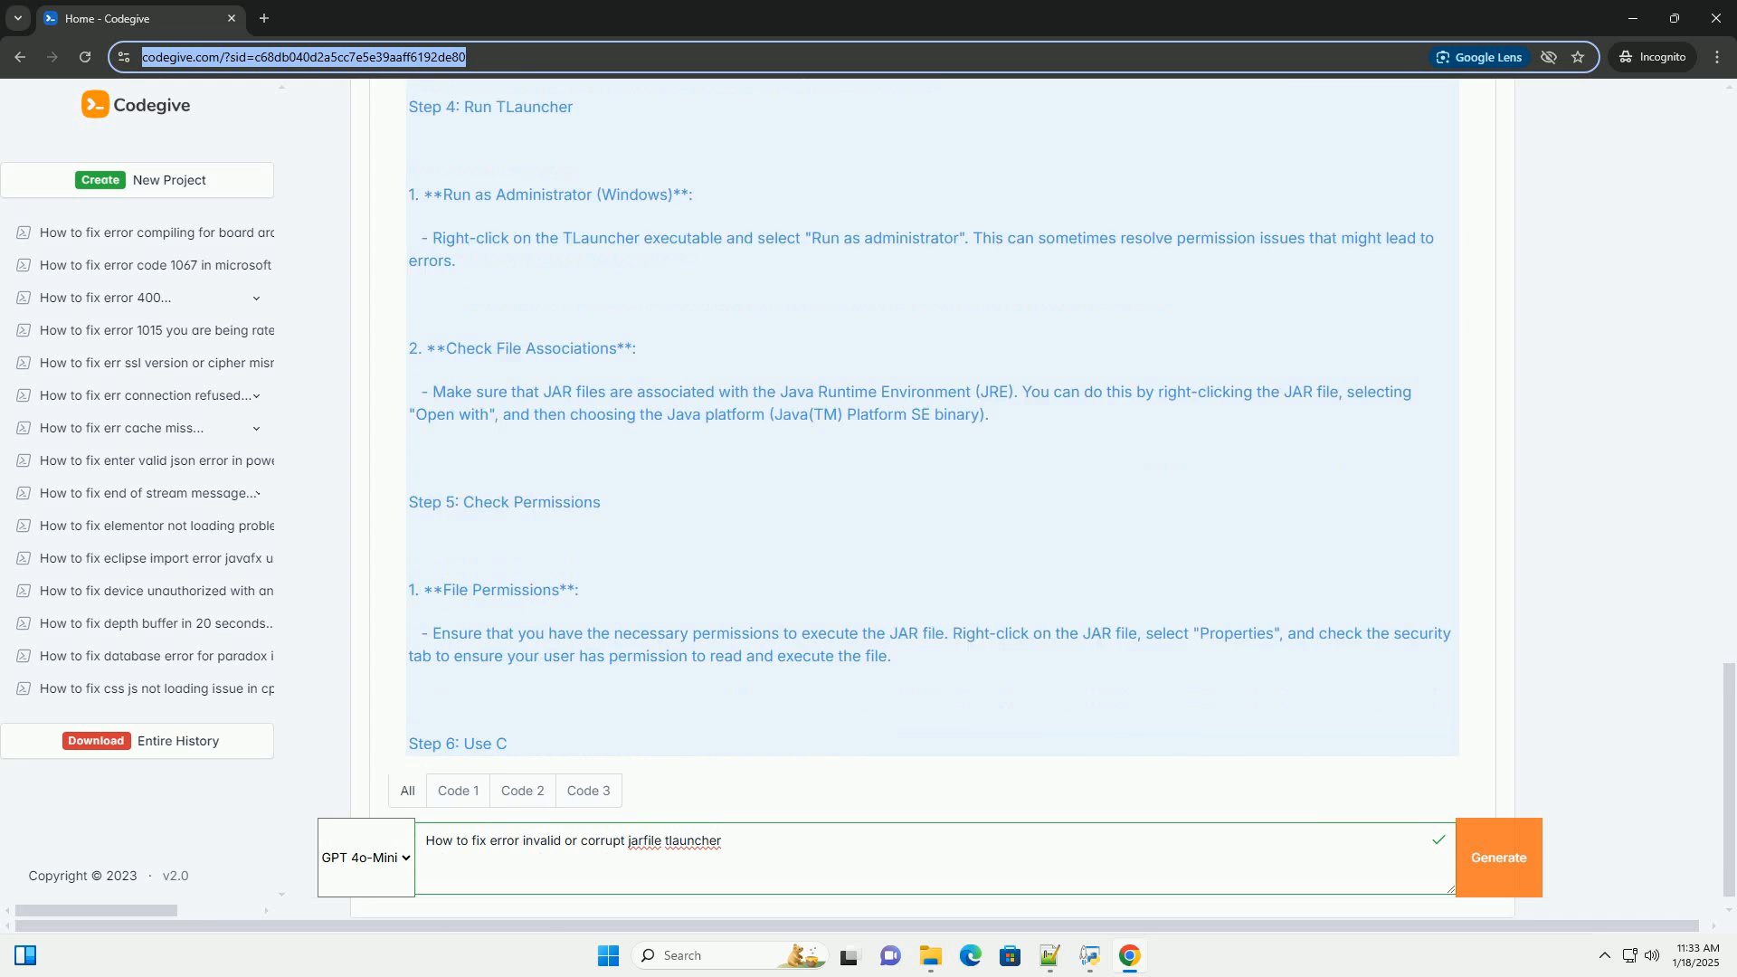
scroll(down, 3)
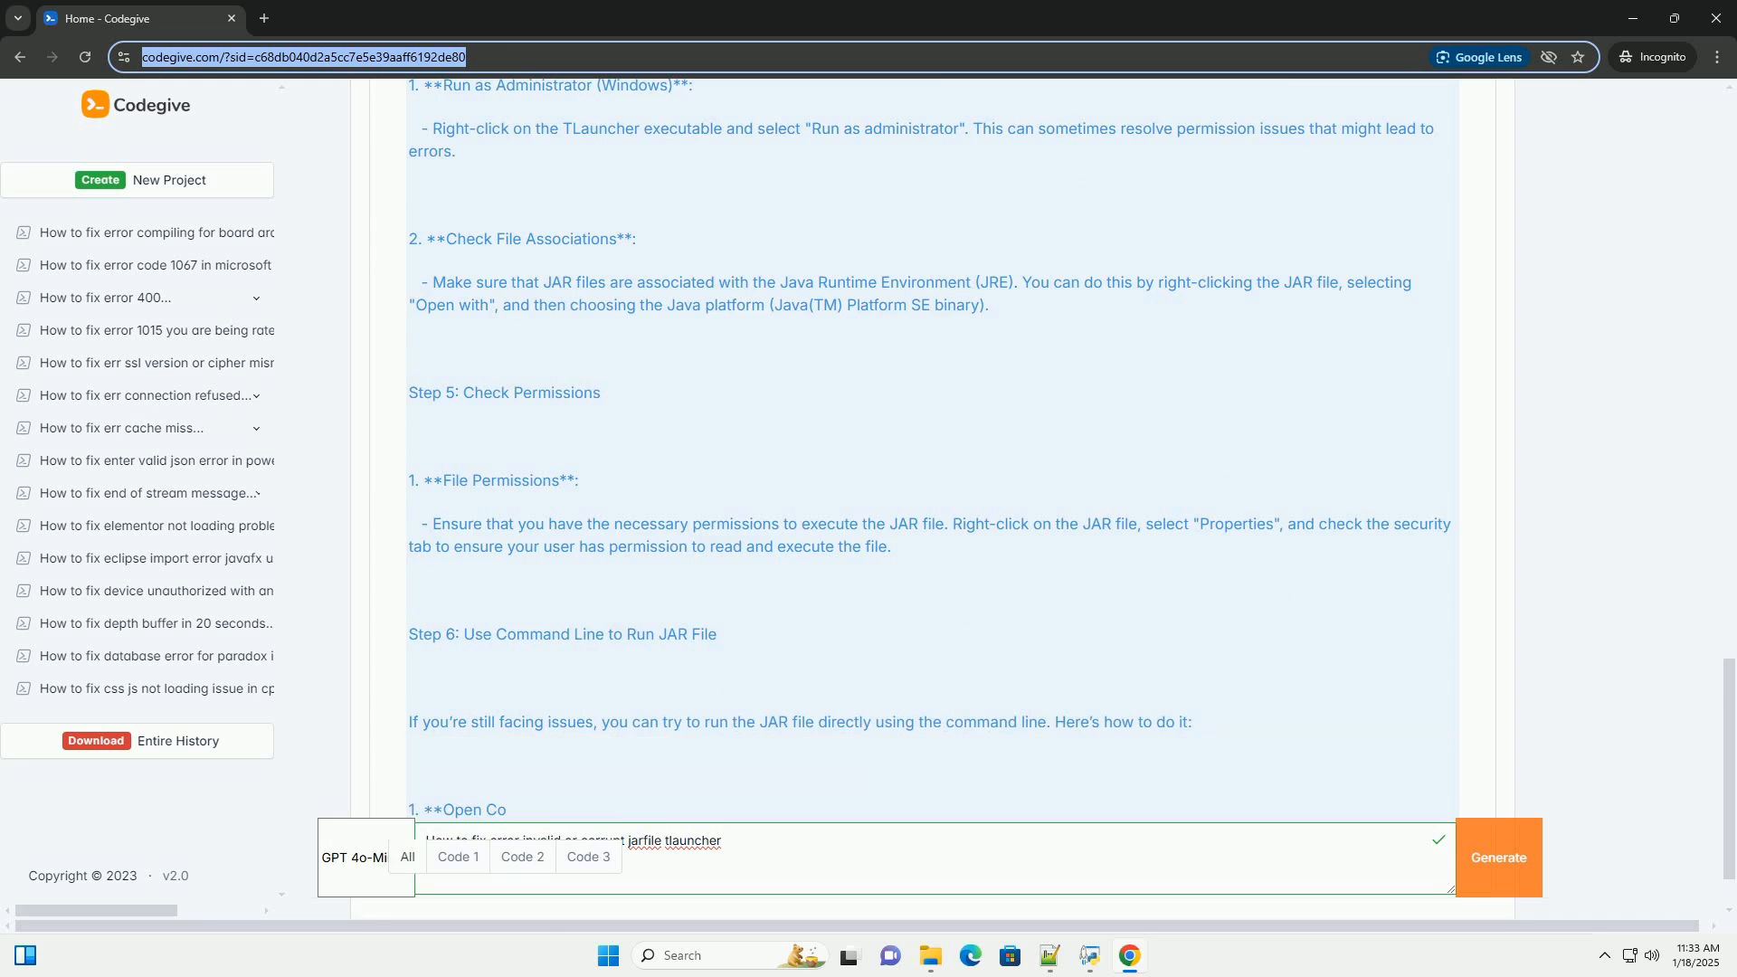
scroll(down, 3)
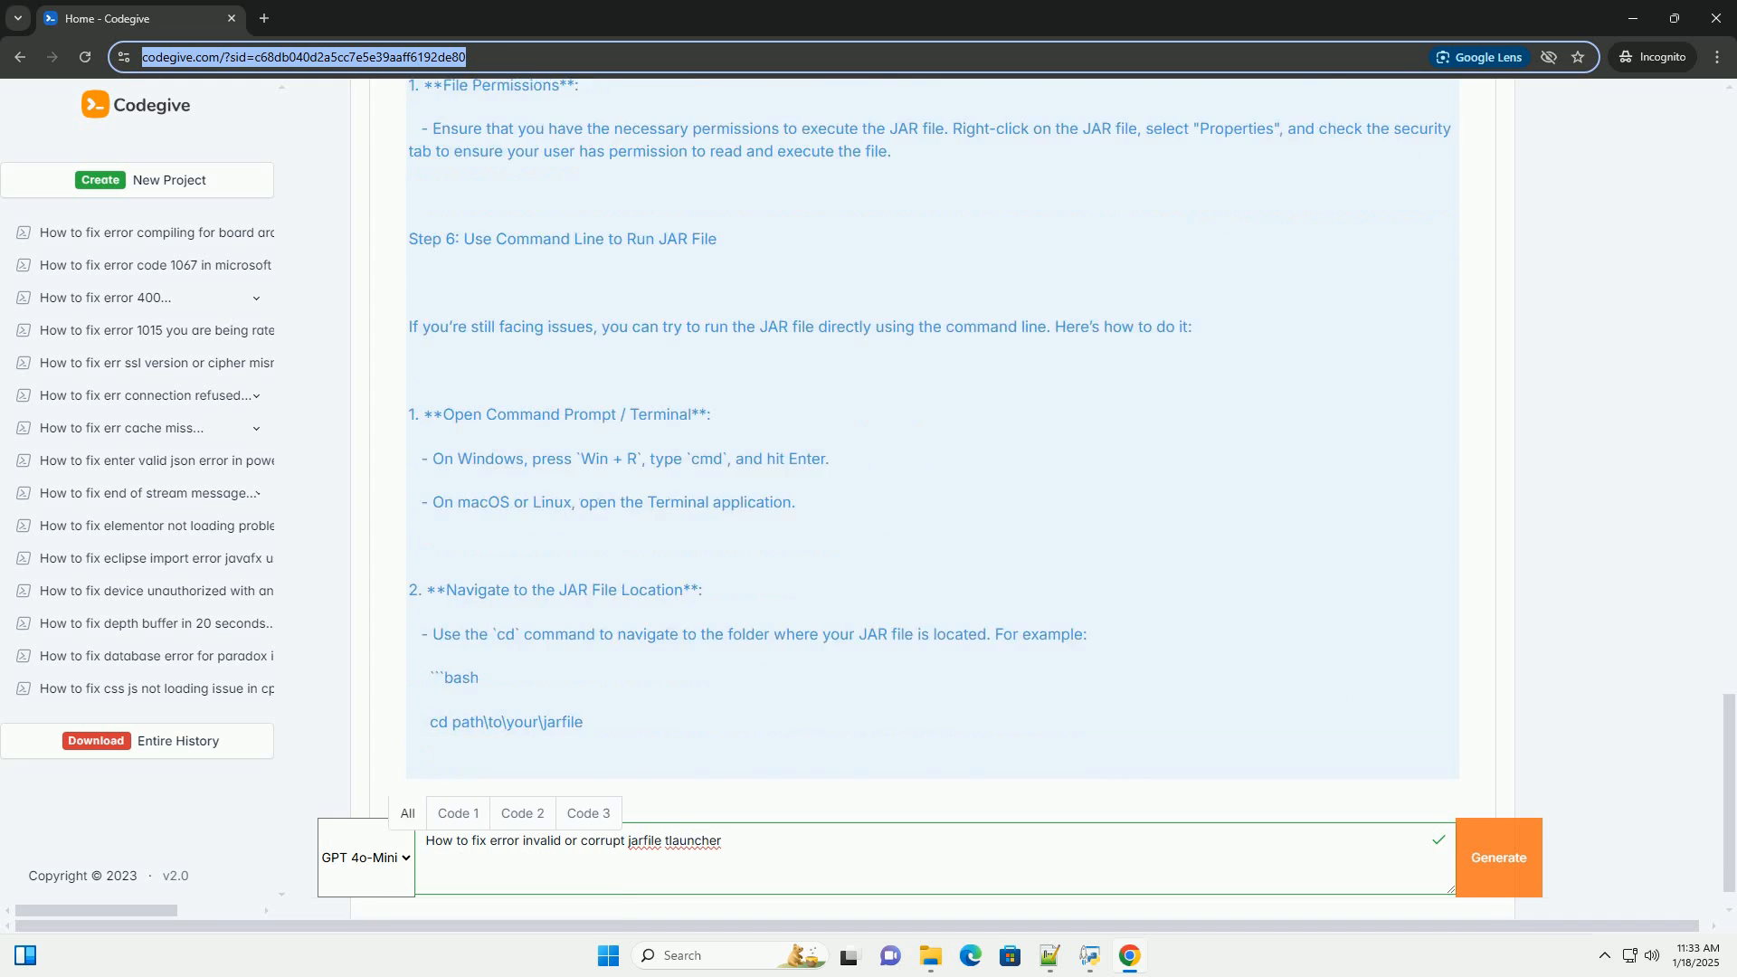
scroll(down, 3)
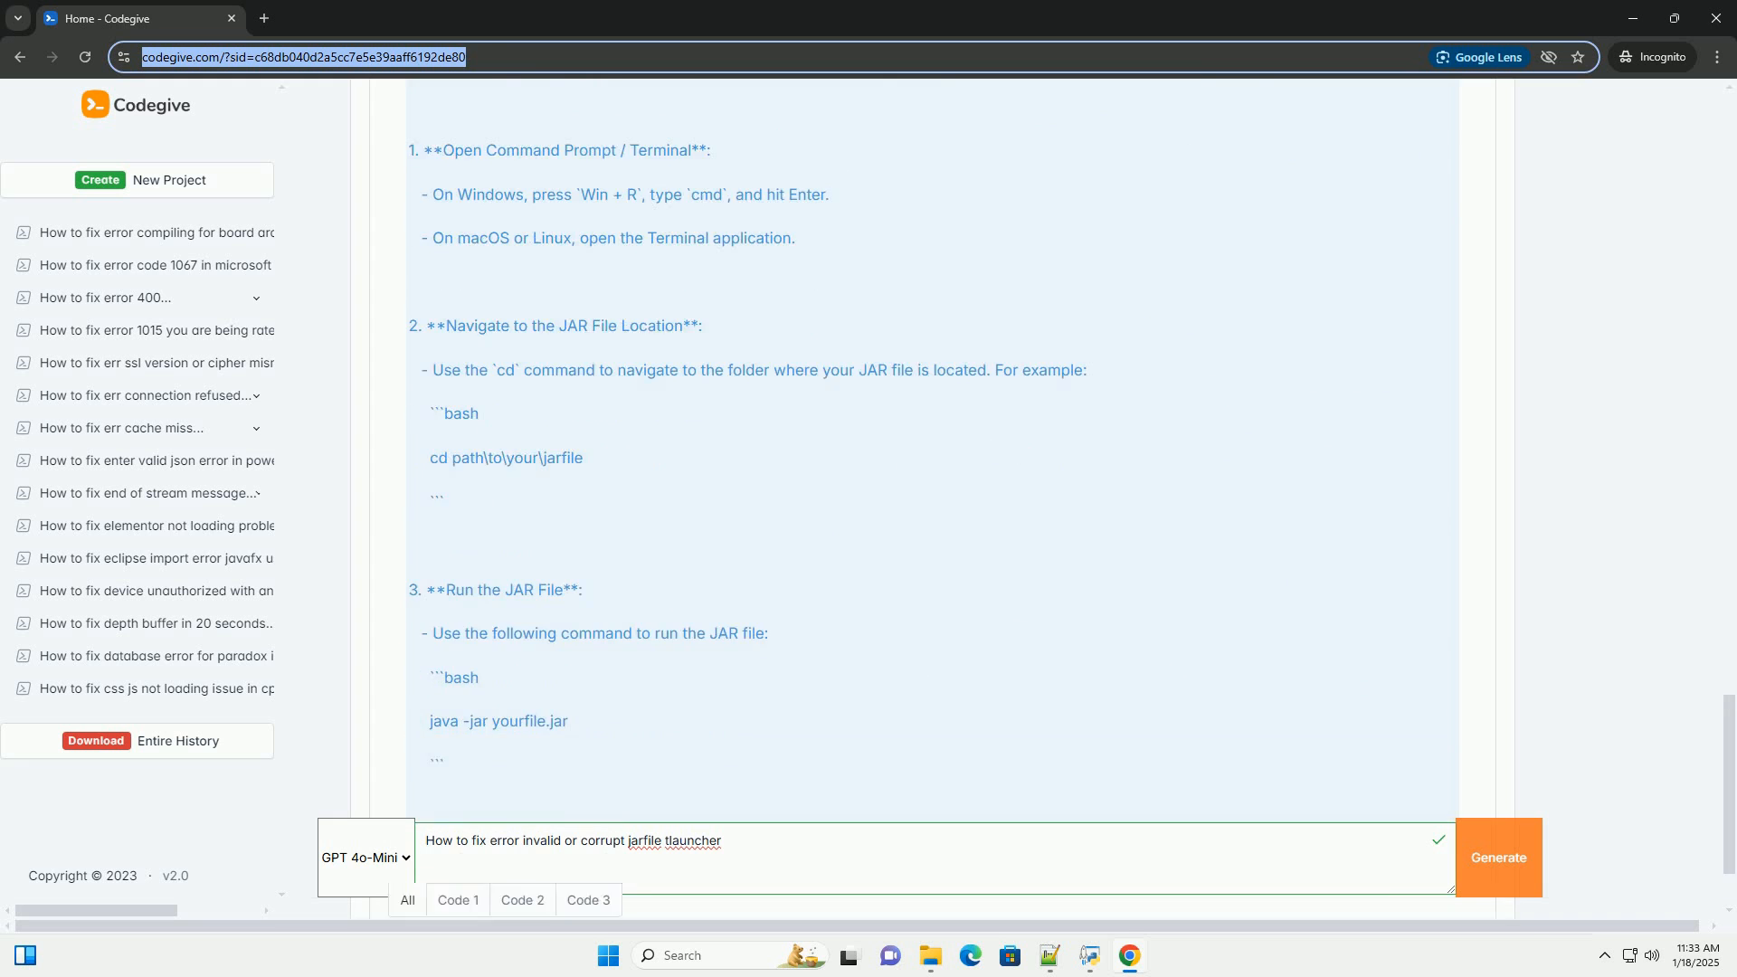
scroll(down, 3)
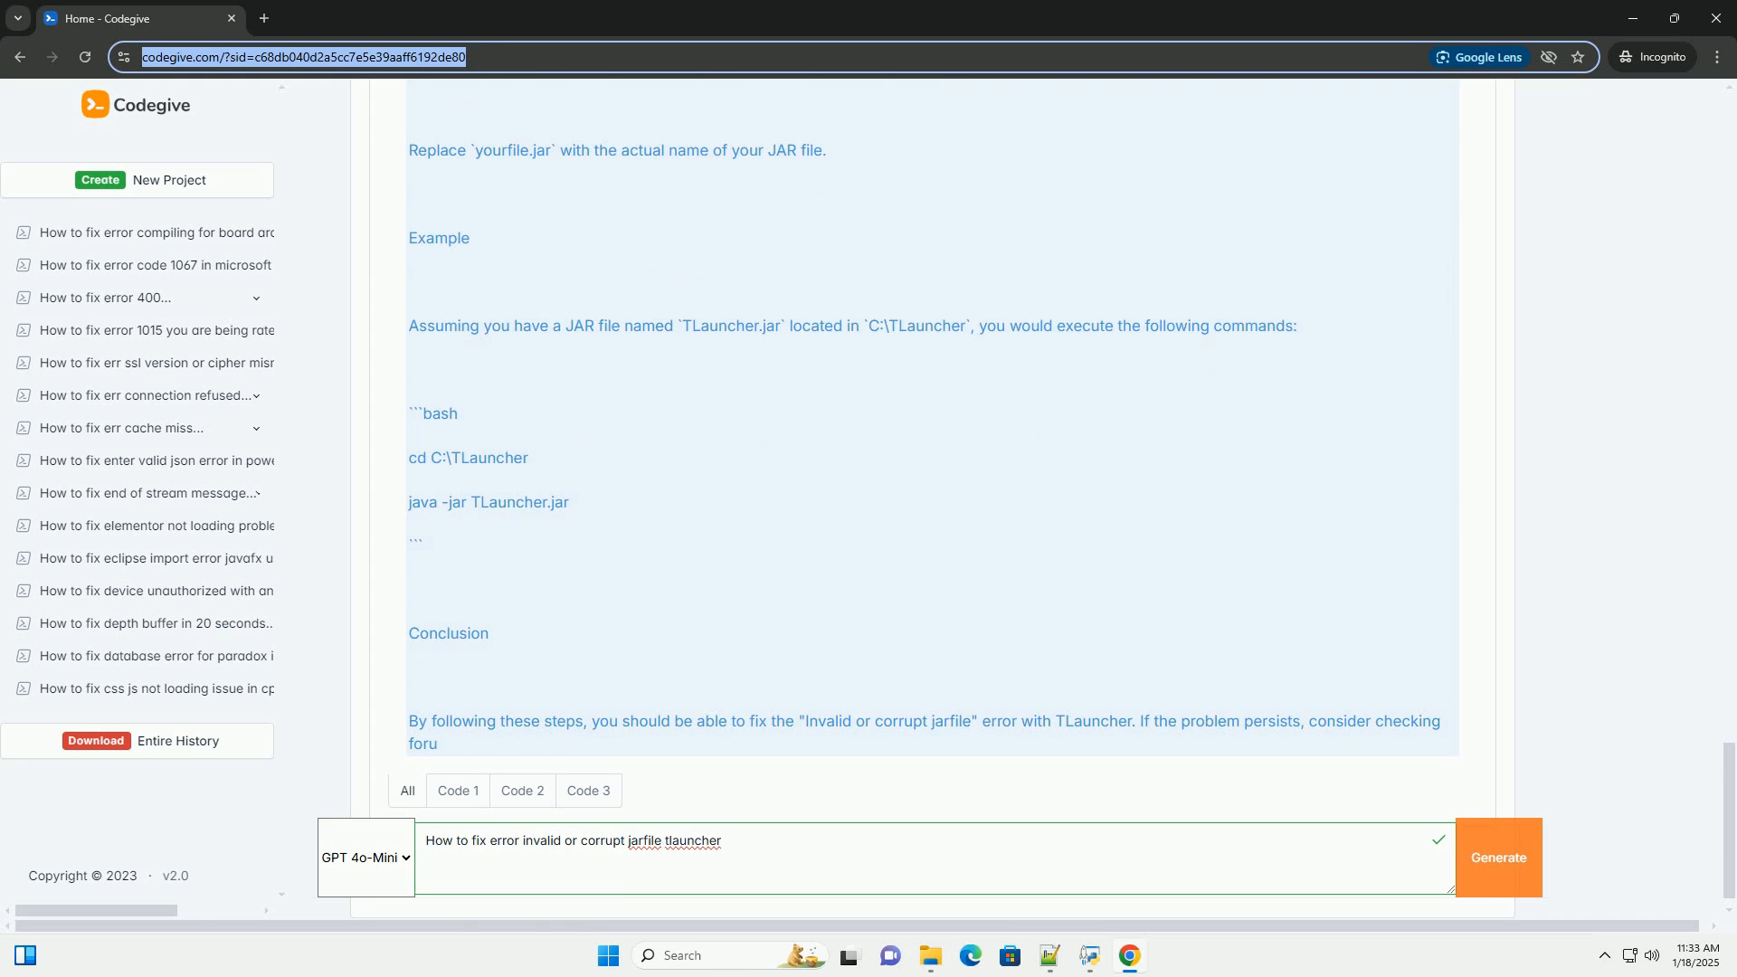
scroll(down, 3)
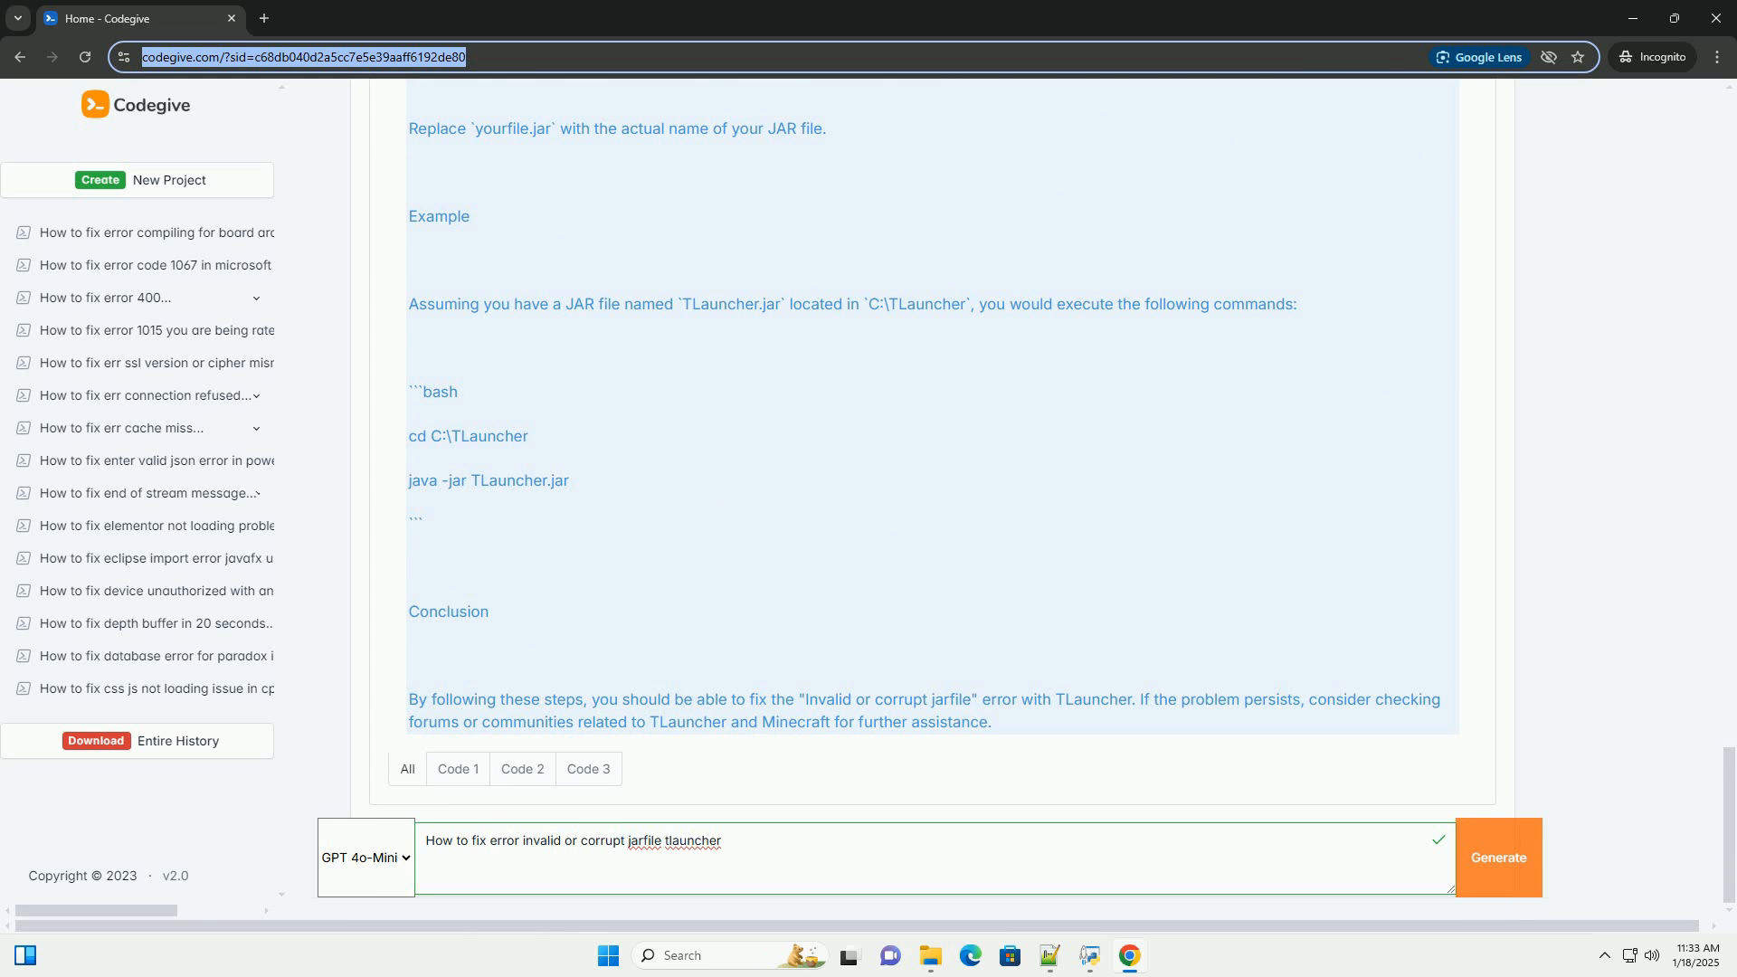